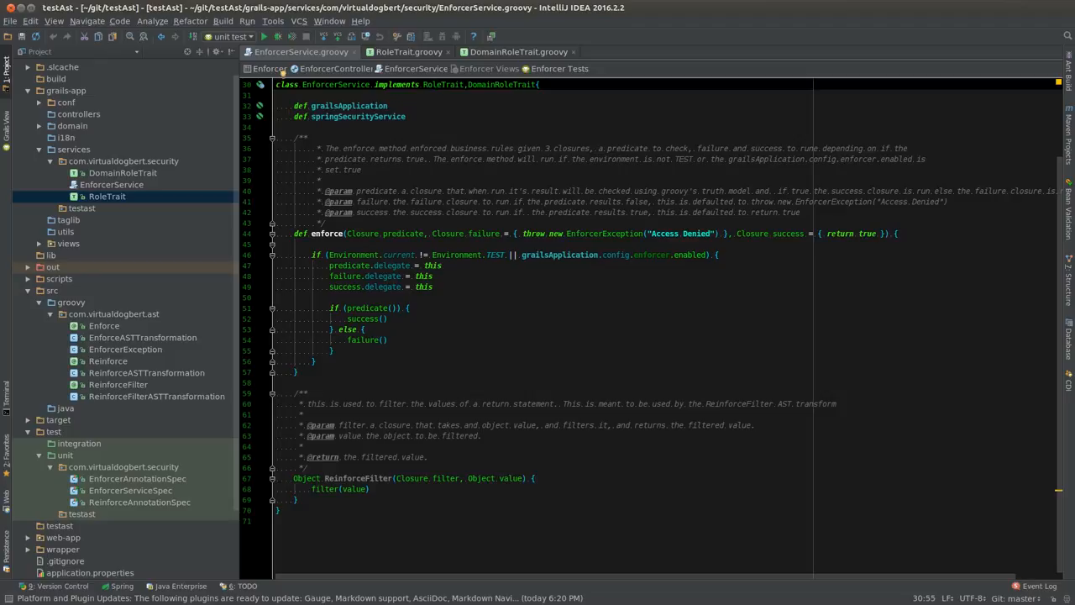
# - Switch to the RoleTrait.groovy tab to read its hasRole method
pyautogui.click(409, 51)
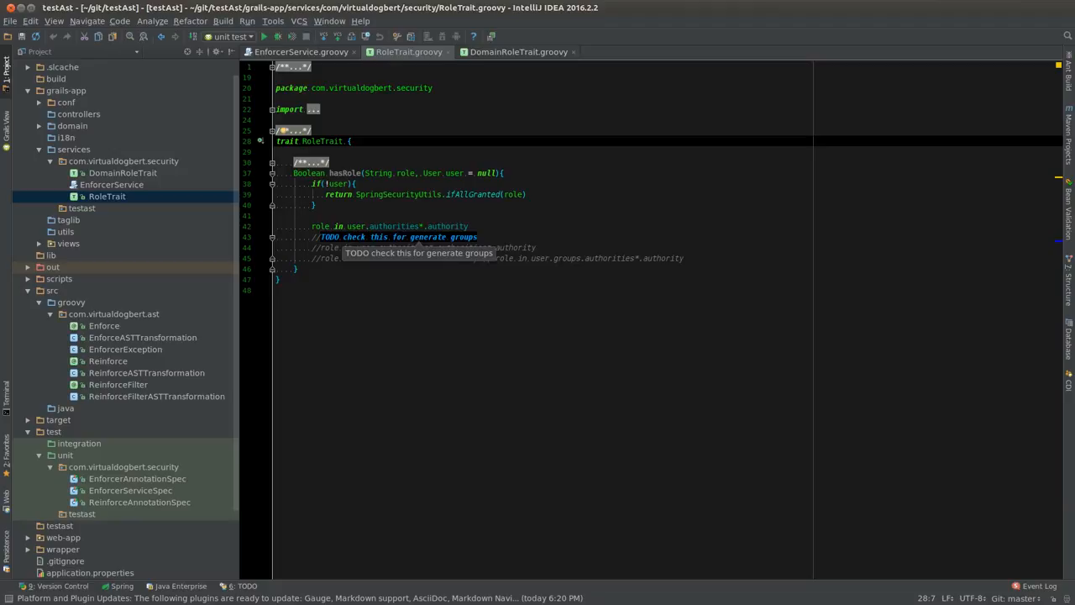
# - Review DomainRoleTrait's hasDomainRole, isCreator and changeDomainRole, then return to EnforcerService.groovy
pyautogui.click(518, 51)
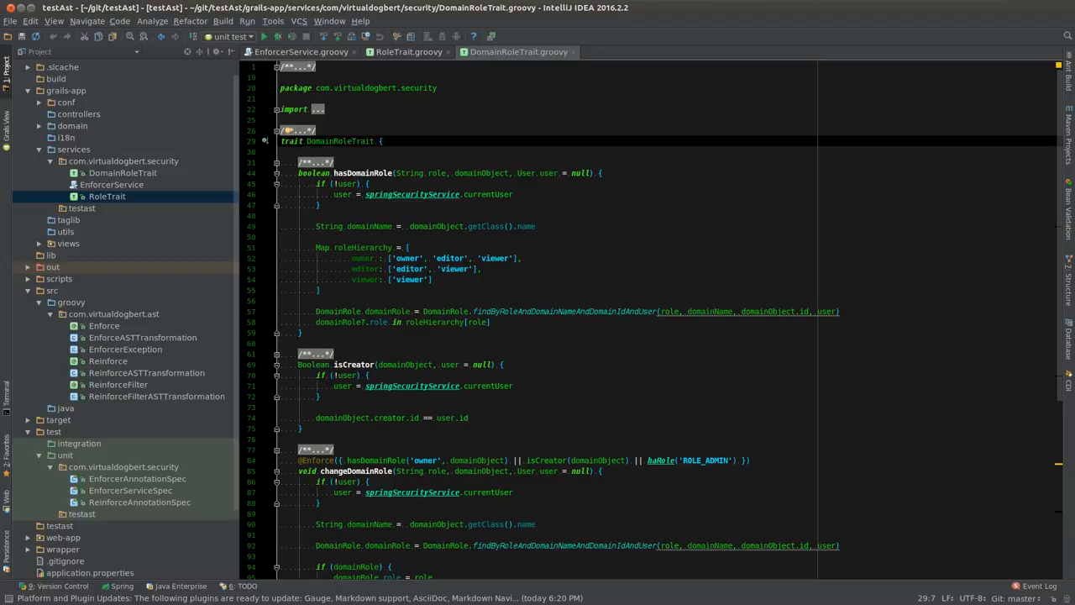
pyautogui.click(298, 51)
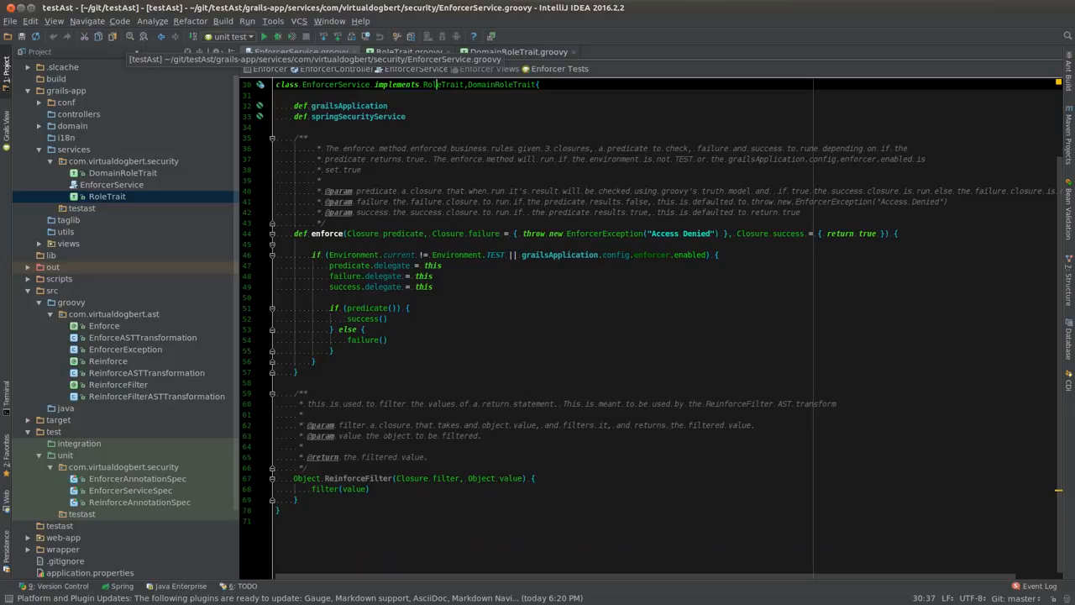